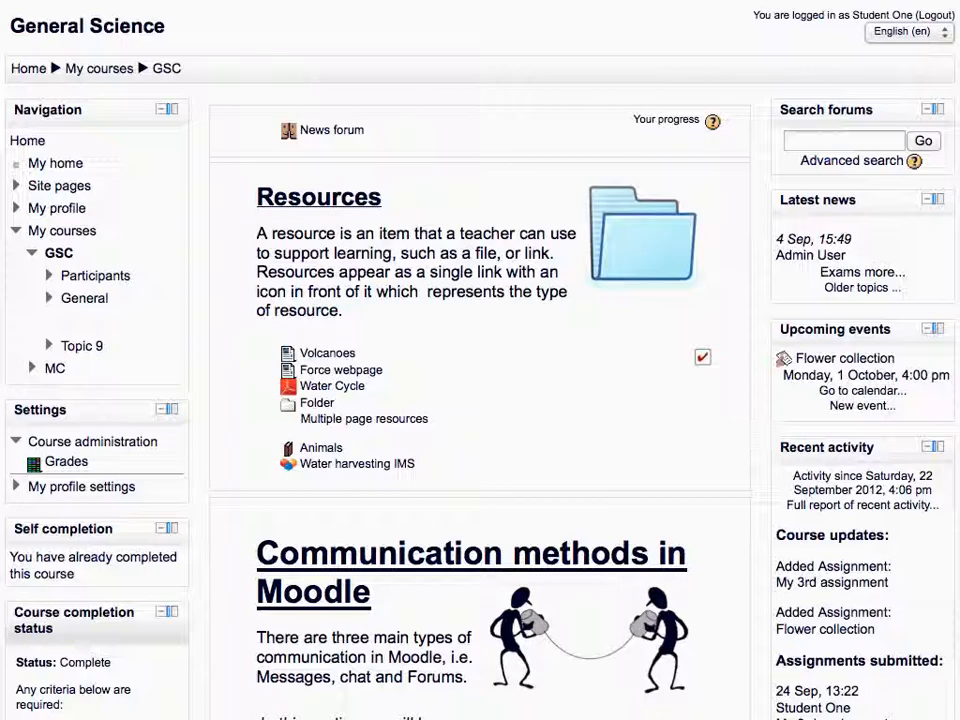
- Open the Flower collection assignment under Topic 9 of the General Science course
scroll(down, 3)
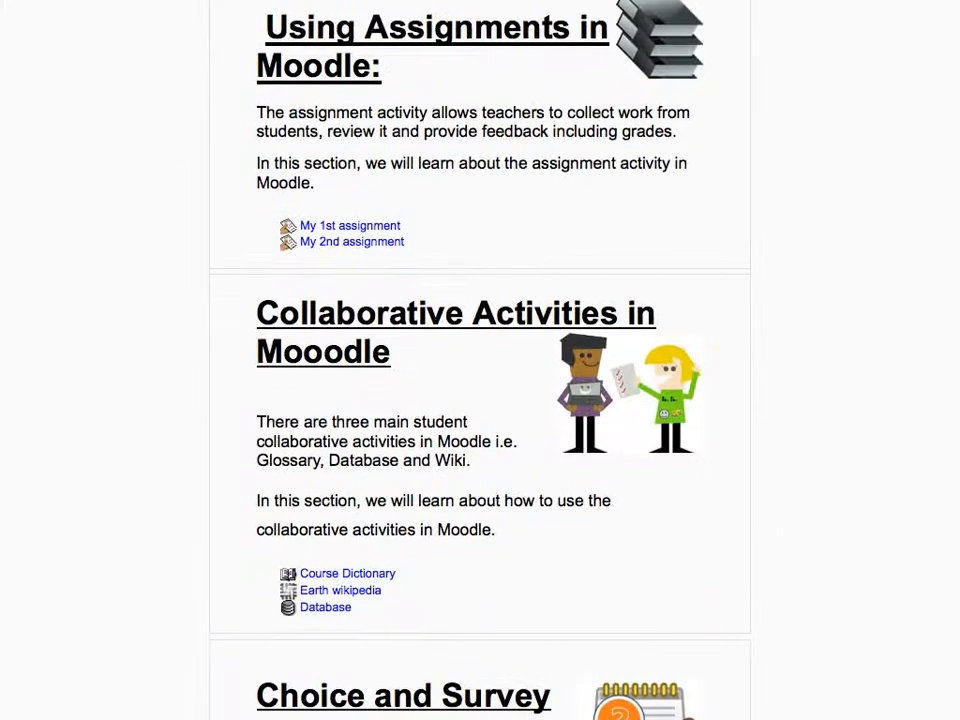
scroll(down, 3)
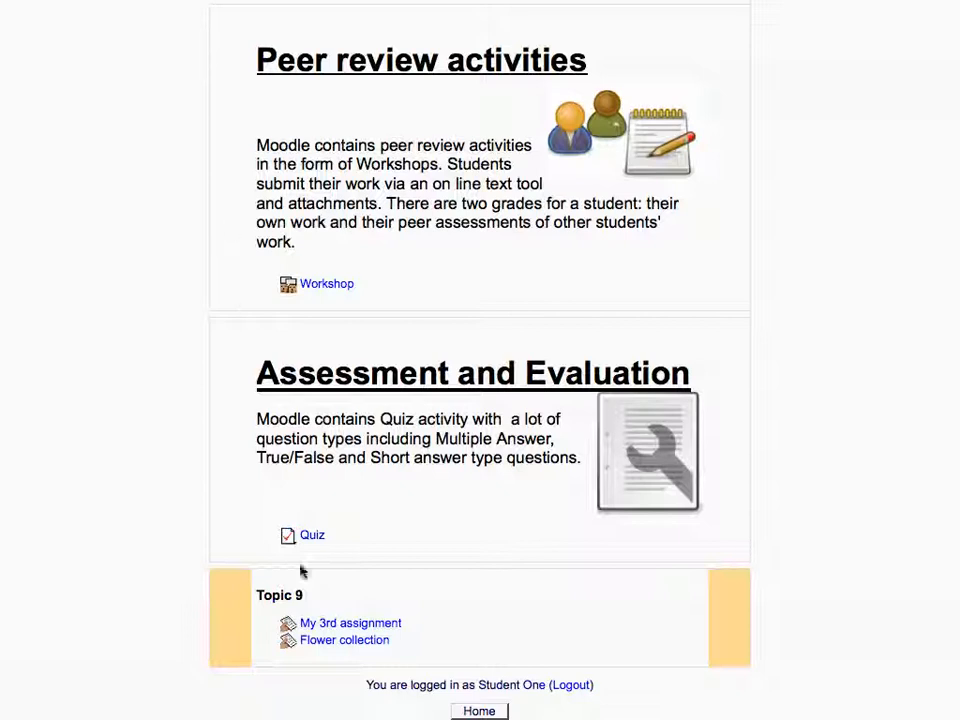
click(344, 640)
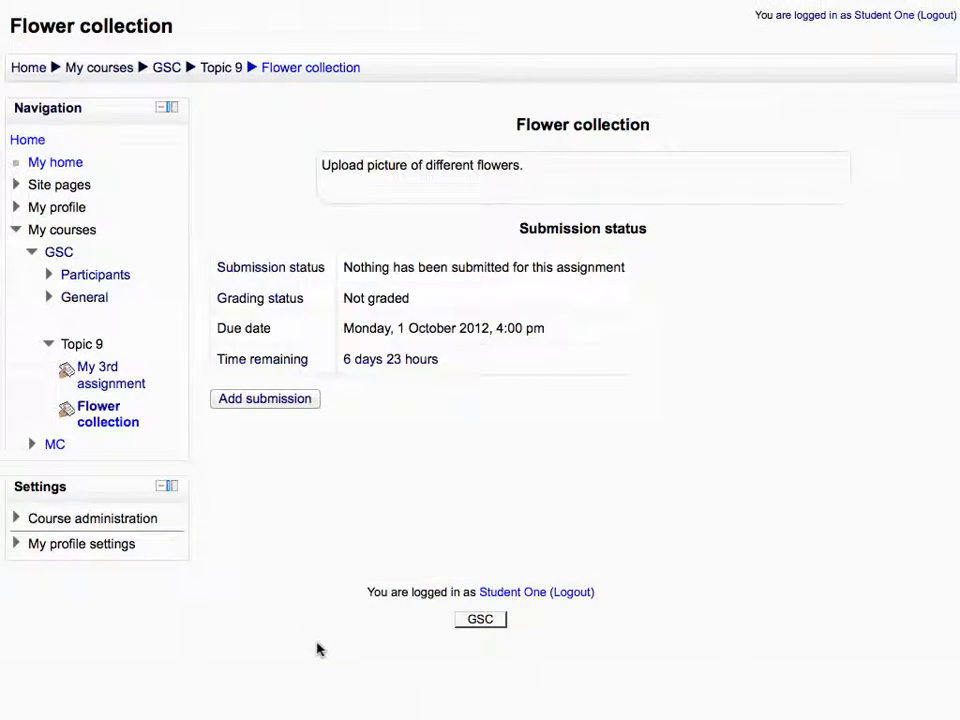
- Add a submission and reach the file picker for inserting an image into the online text
click(264, 398)
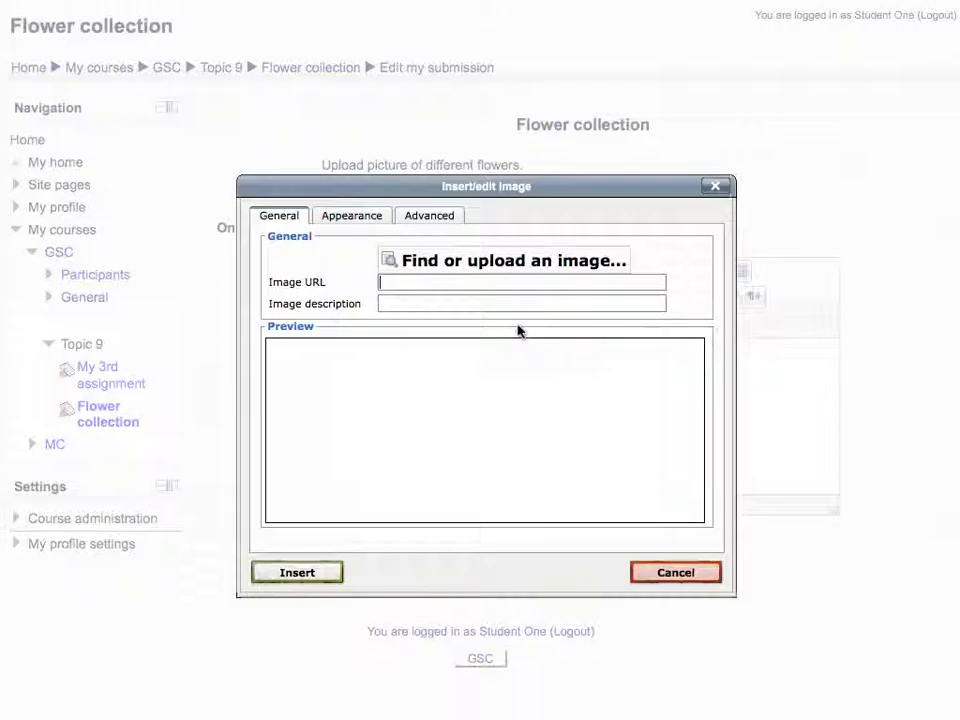
mouse_move(486, 308)
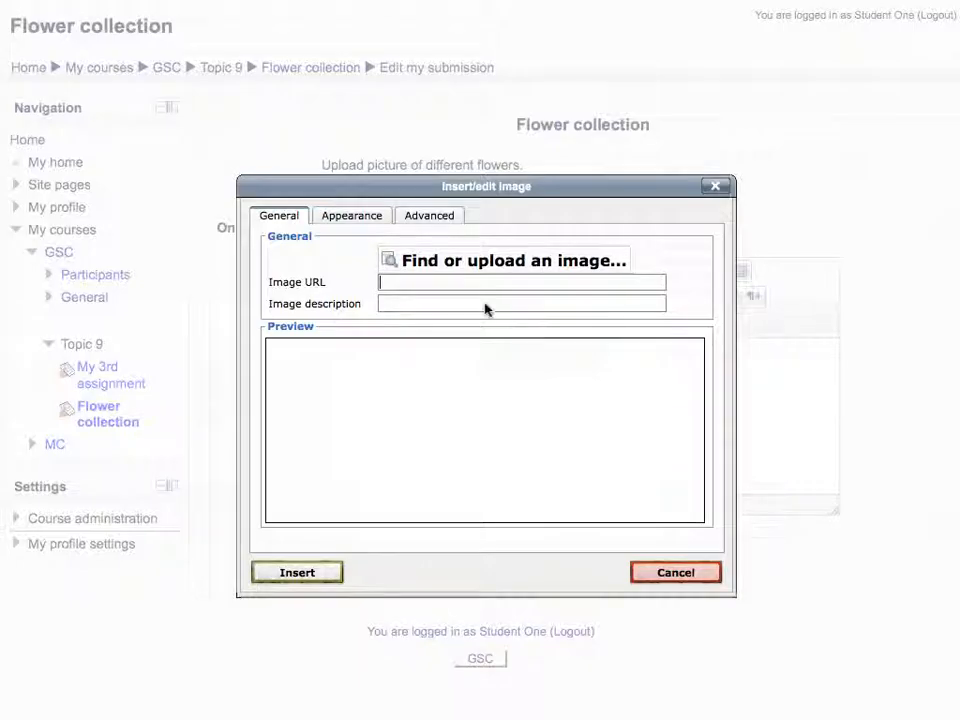
click(512, 260)
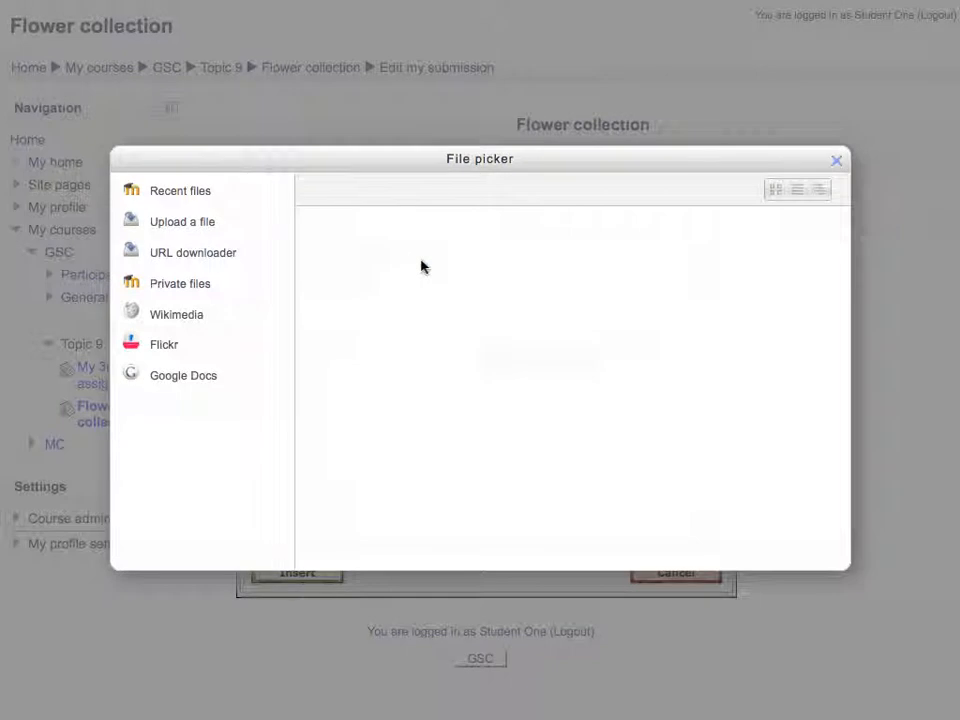
- Choose Flickr as the source, sign in and authorize Moodle so flower1.jpg to flower4.jpg are listed
click(164, 344)
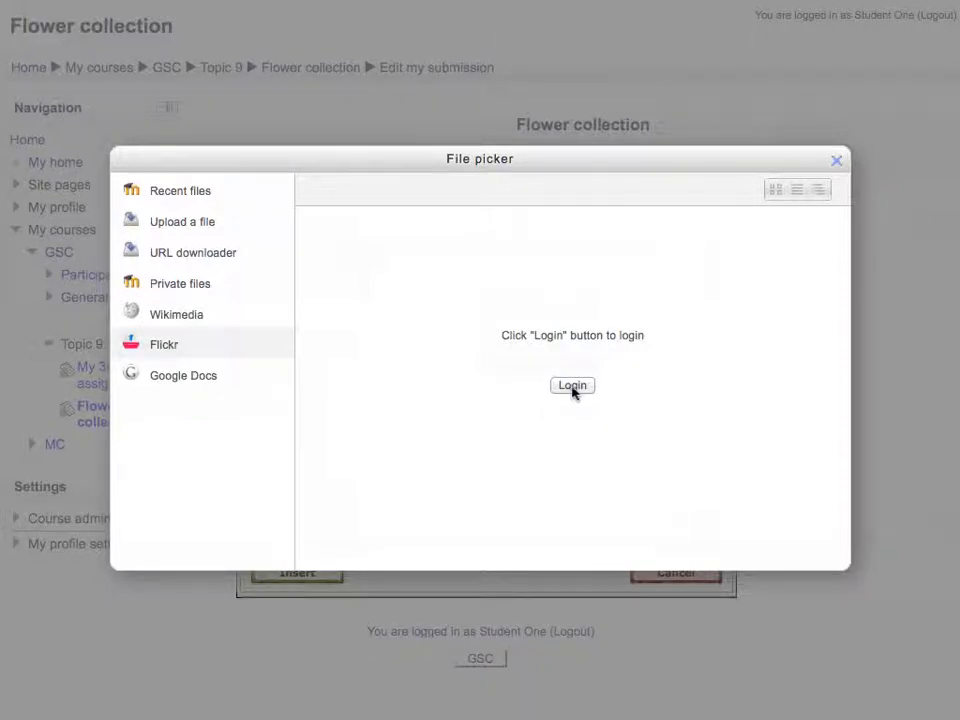
click(572, 384)
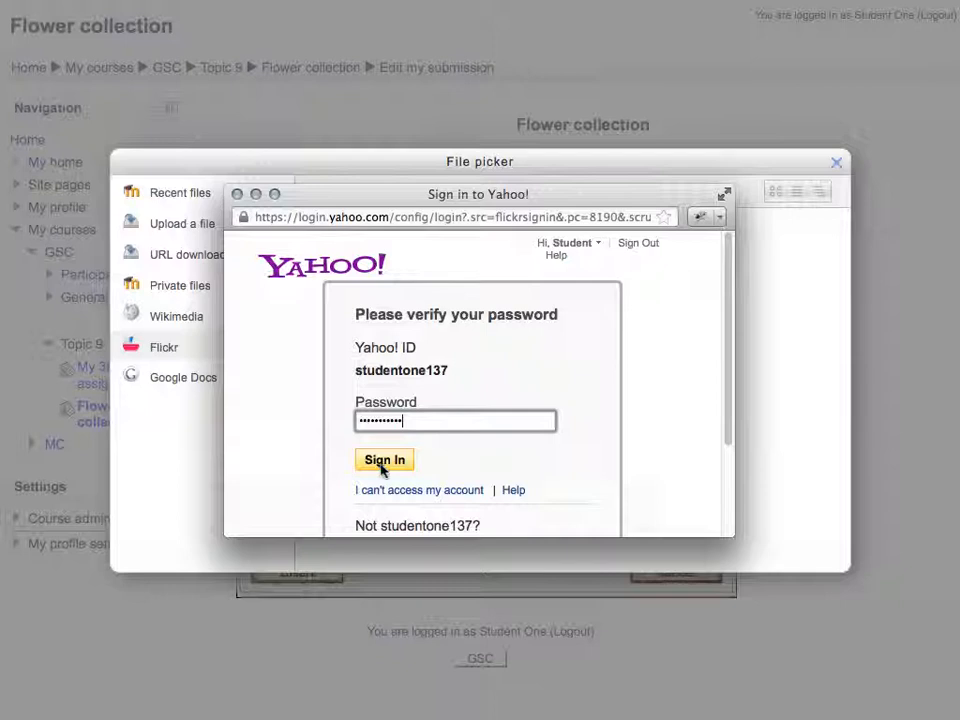
click(384, 458)
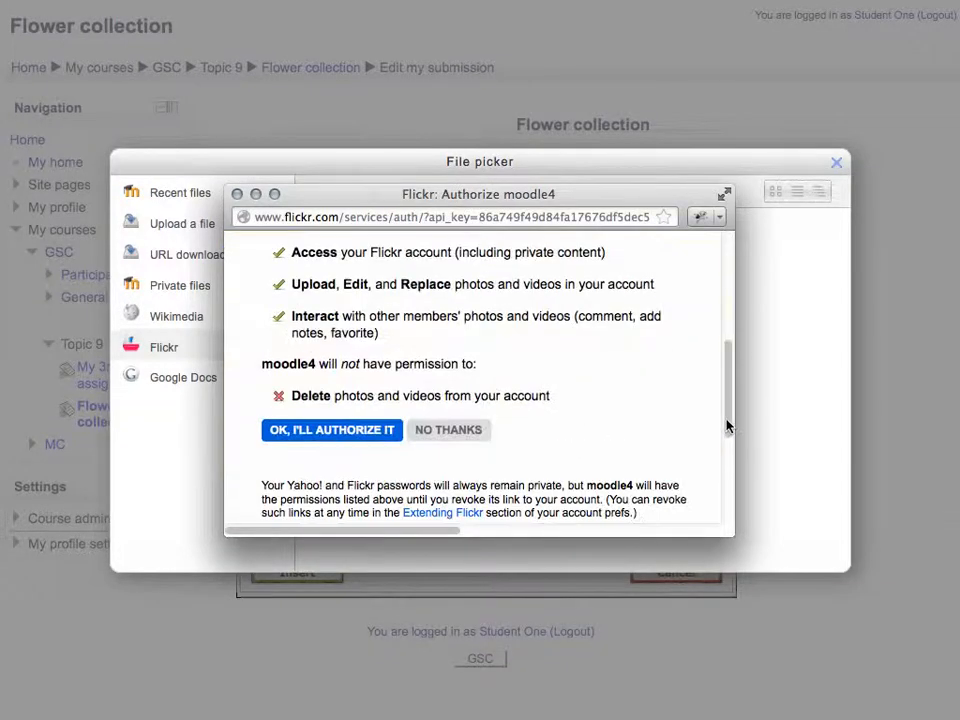
scroll(down, 3)
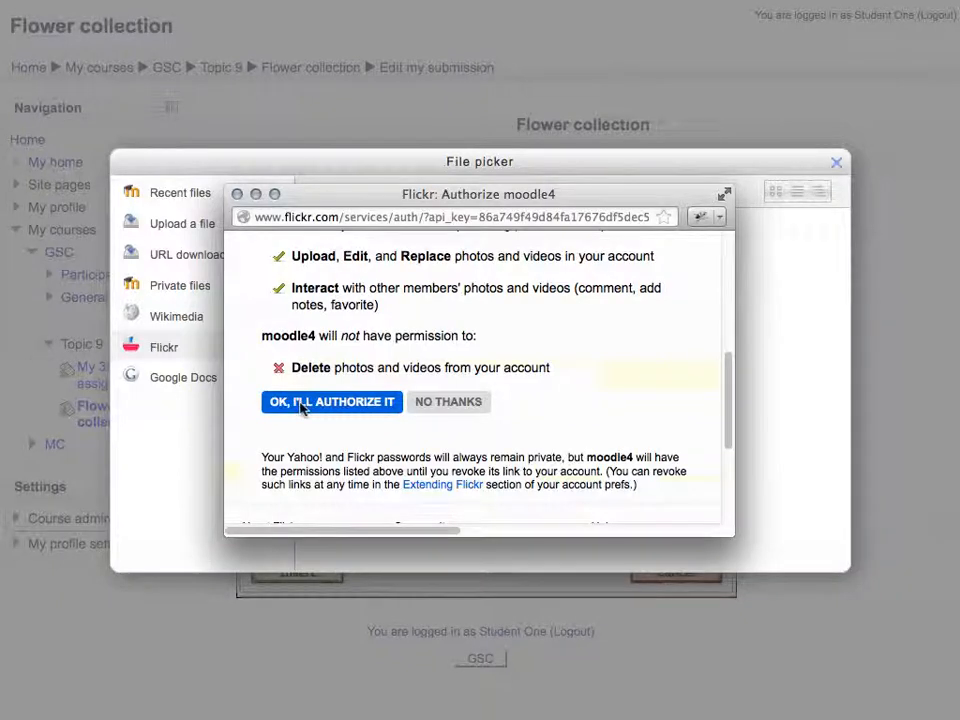
click(332, 400)
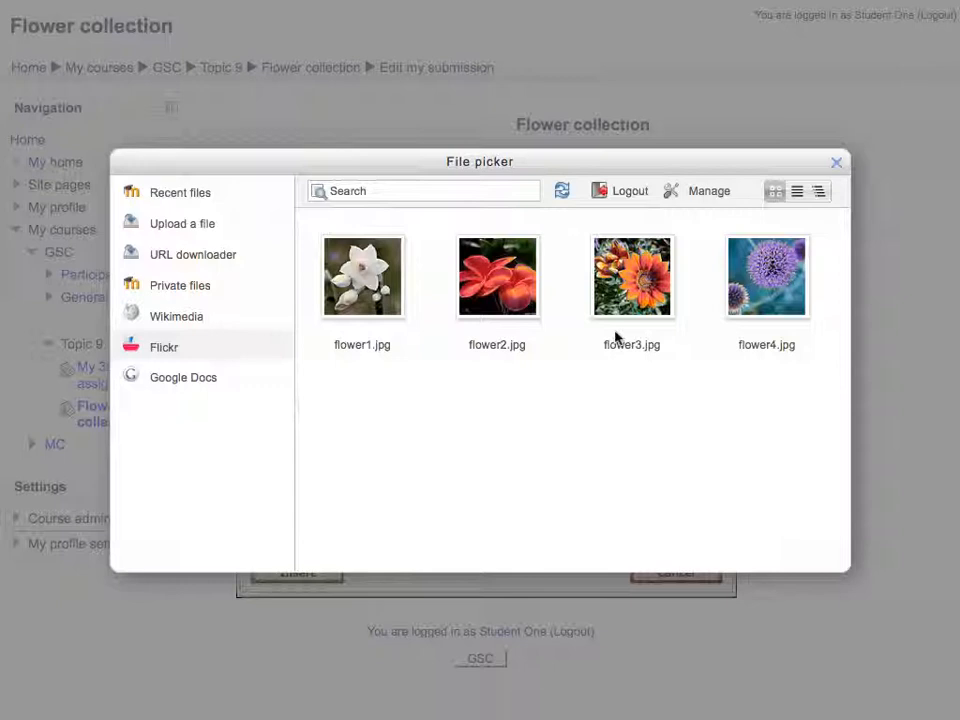
- Select flower4.jpg, the purple flower, and insert it, reaching the missing-description warning
click(766, 276)
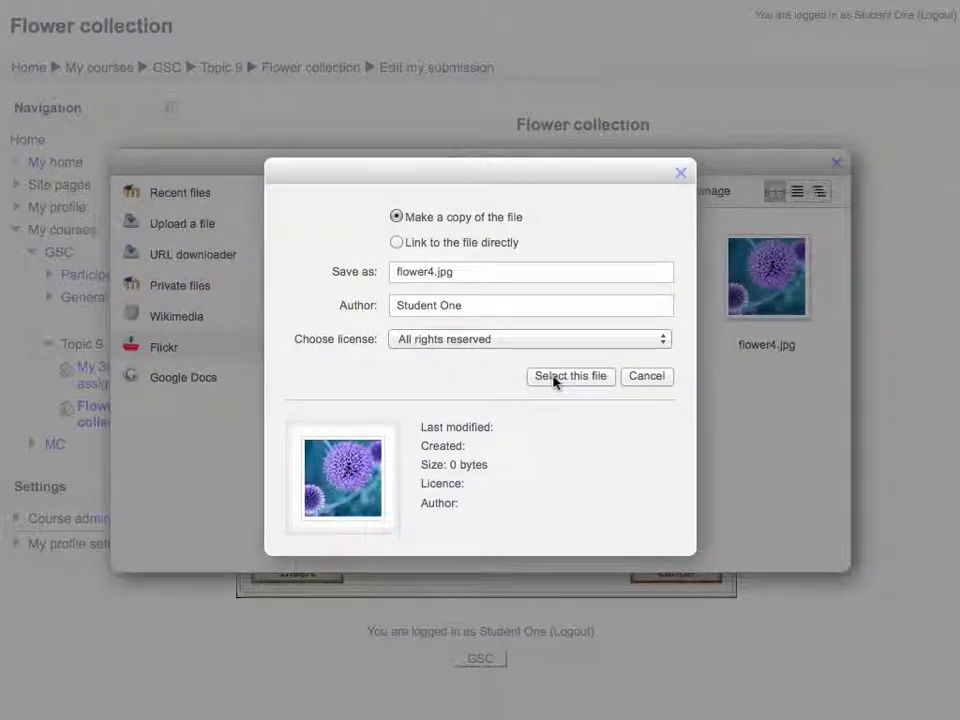
click(570, 376)
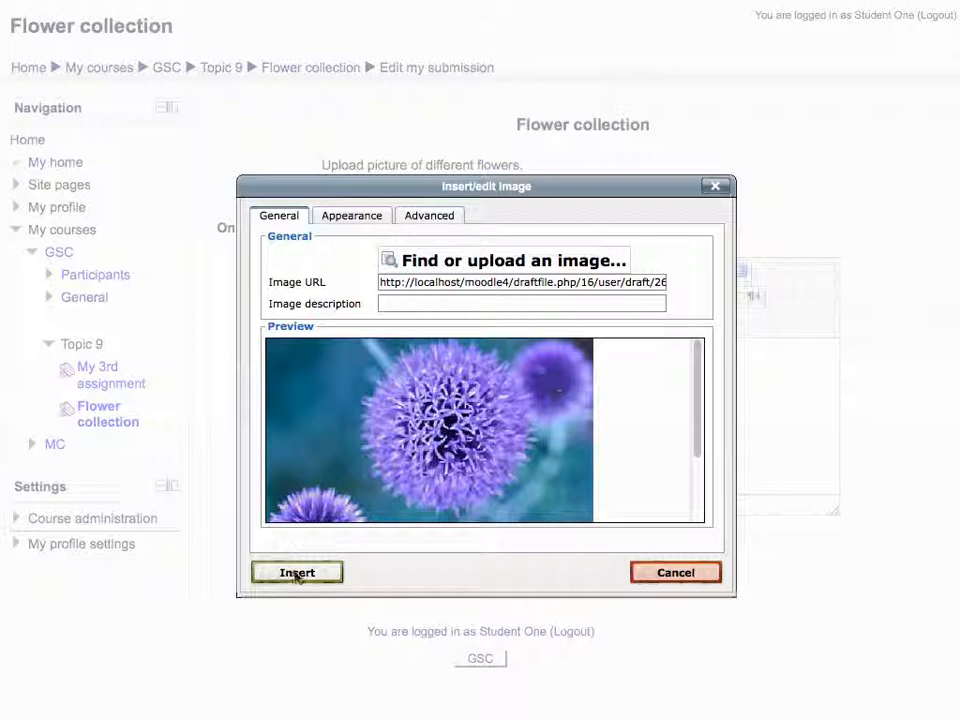
click(296, 572)
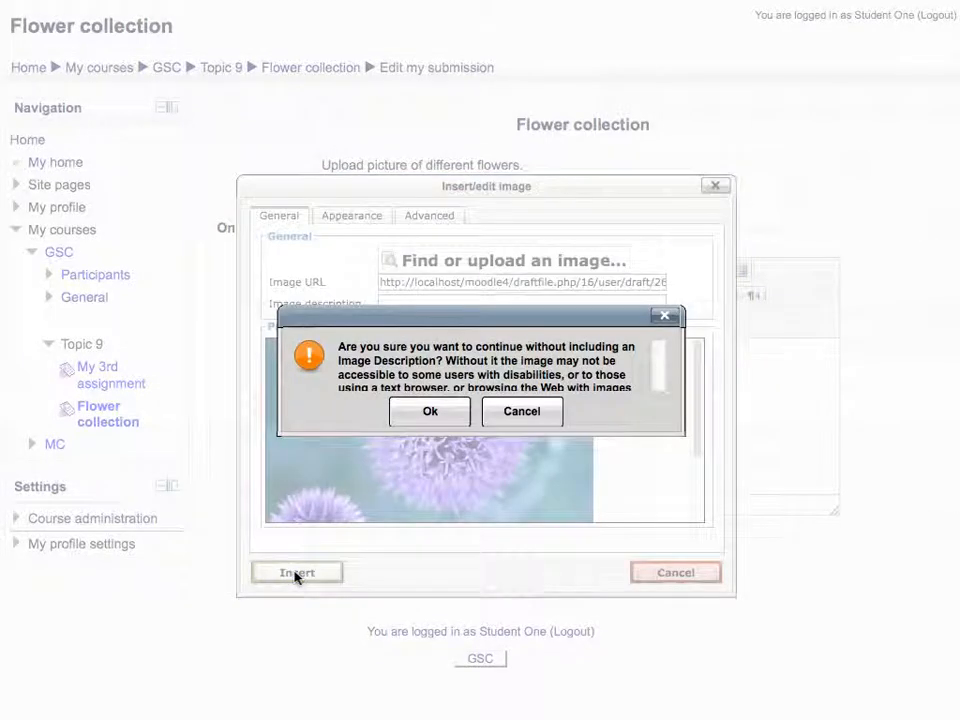
- Accept inserting the purple flower without a description so it appears in the online text
click(430, 412)
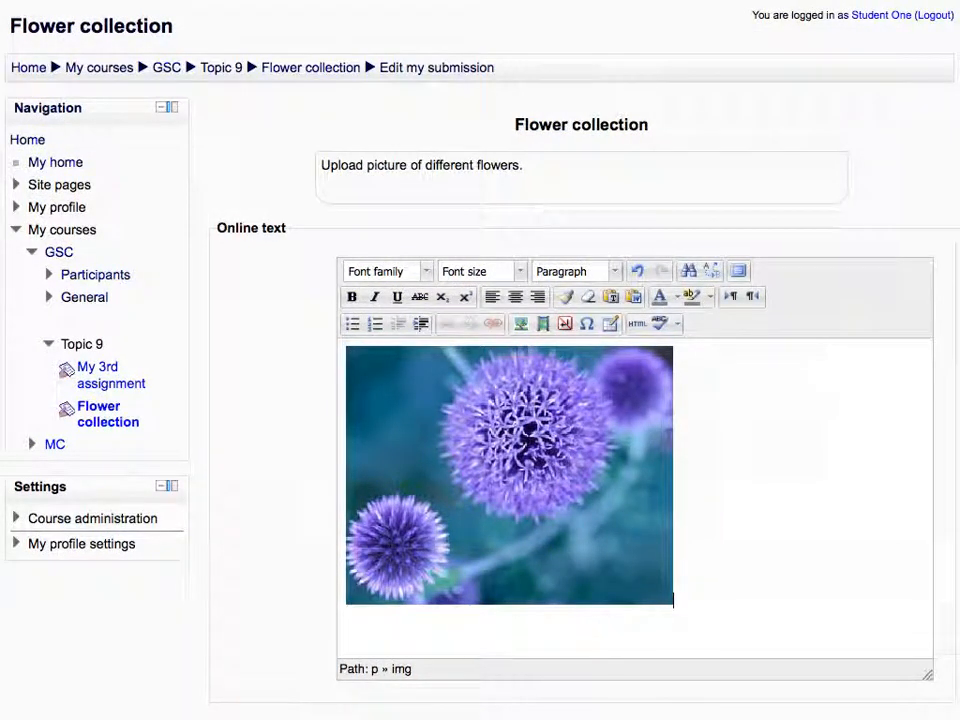
scroll(down, 3)
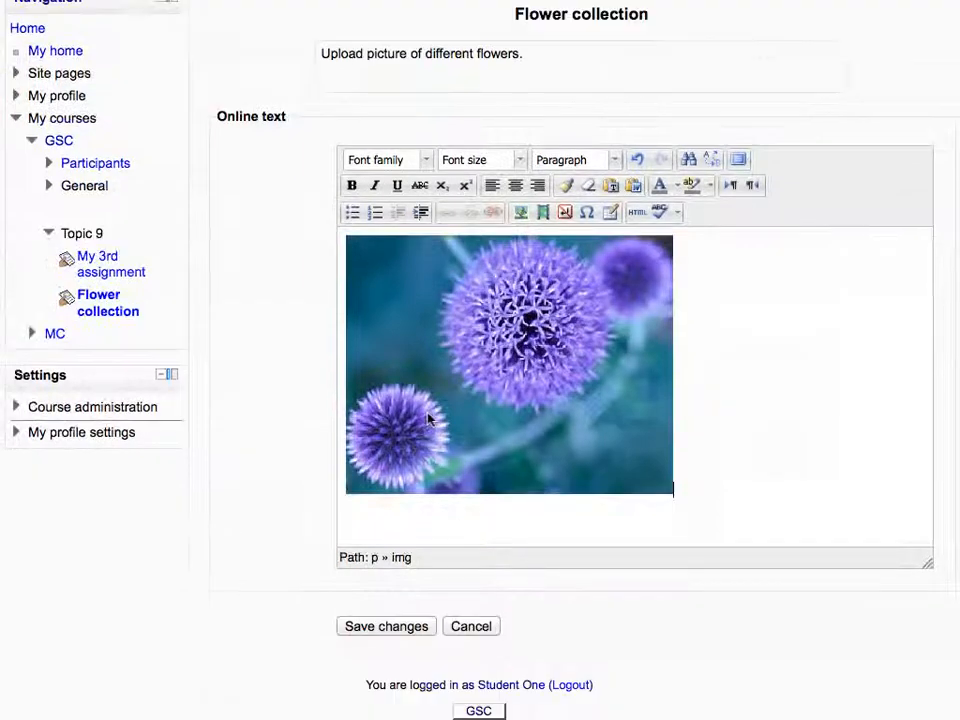